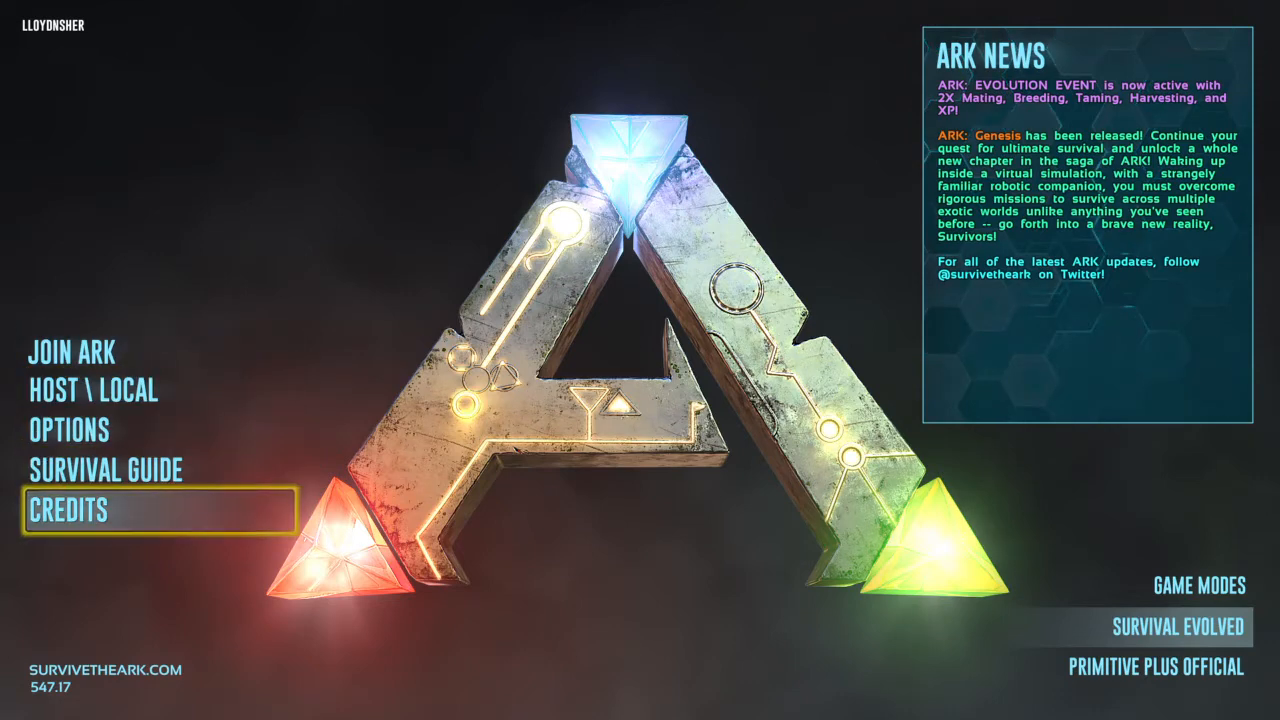
{"action": "mouse_move", "coordinate": [70, 352]}
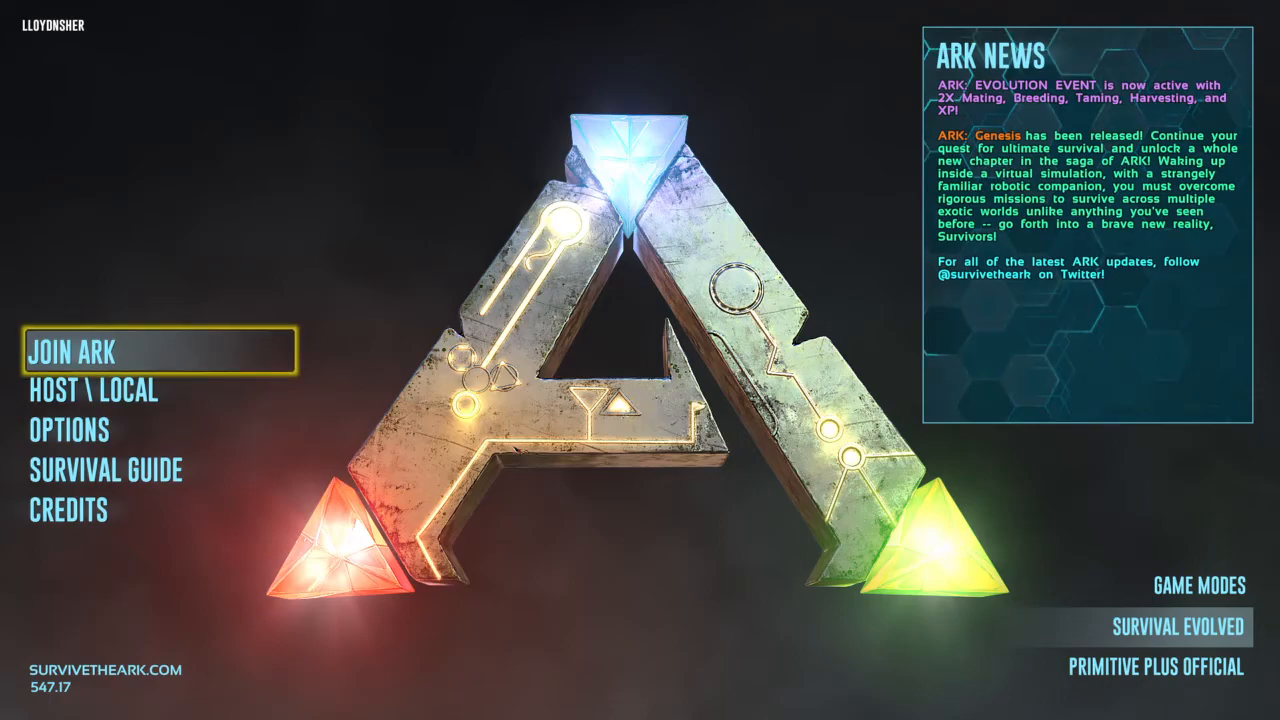
Join ARK to load the session list, then expand the Map filter keeping Ragnarok PvE.
{"action": "left_click", "coordinate": [72, 352]}
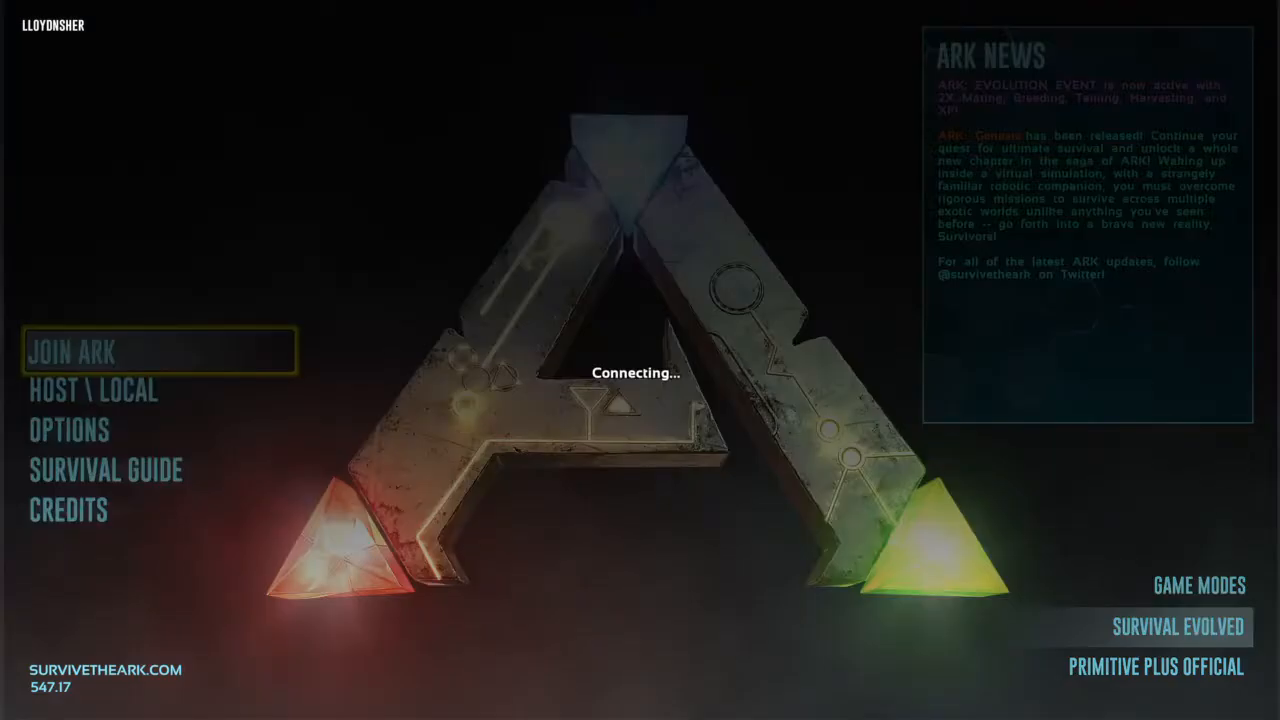
{"action": "left_click", "coordinate": [72, 352]}
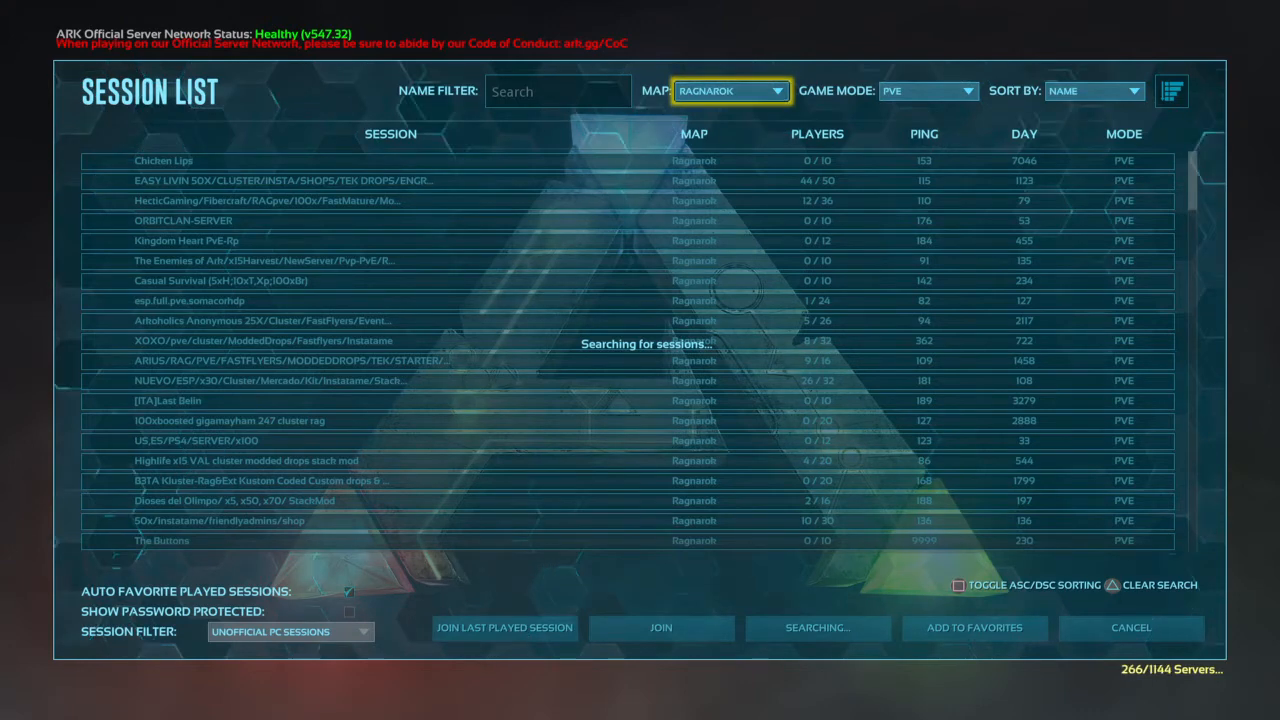
{"action": "left_click", "coordinate": [730, 92]}
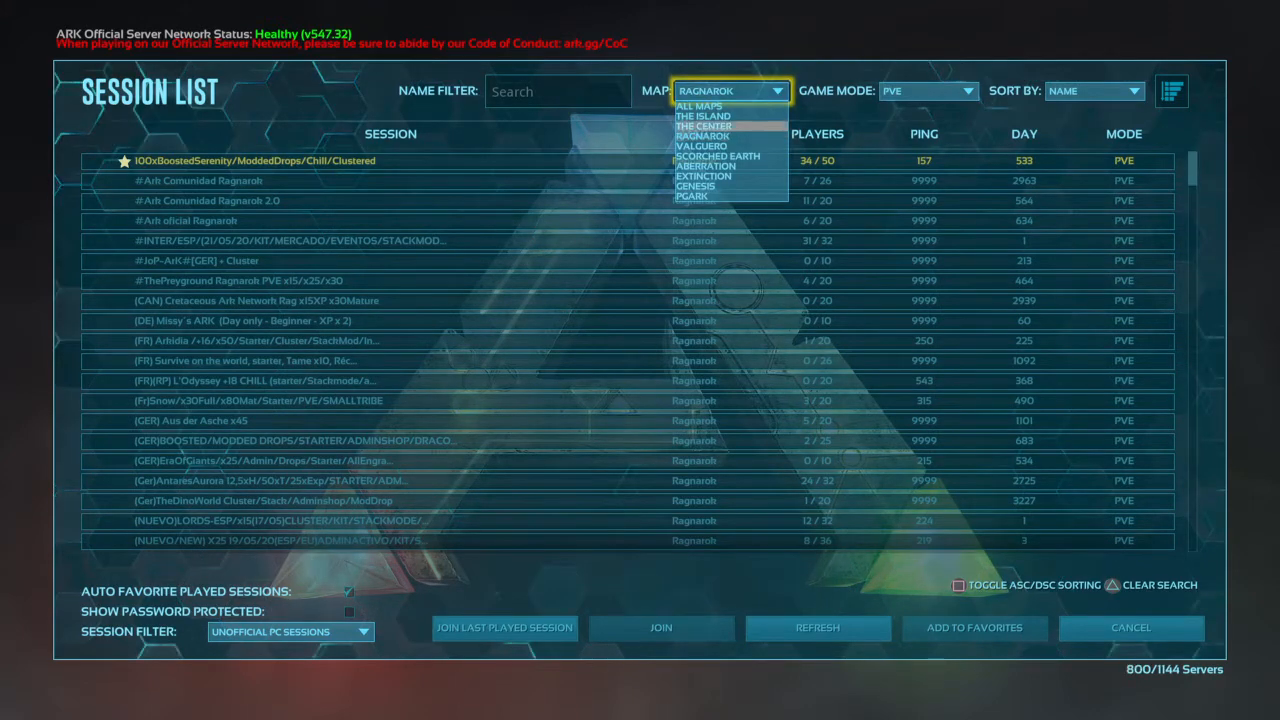
{"action": "mouse_move", "coordinate": [700, 146]}
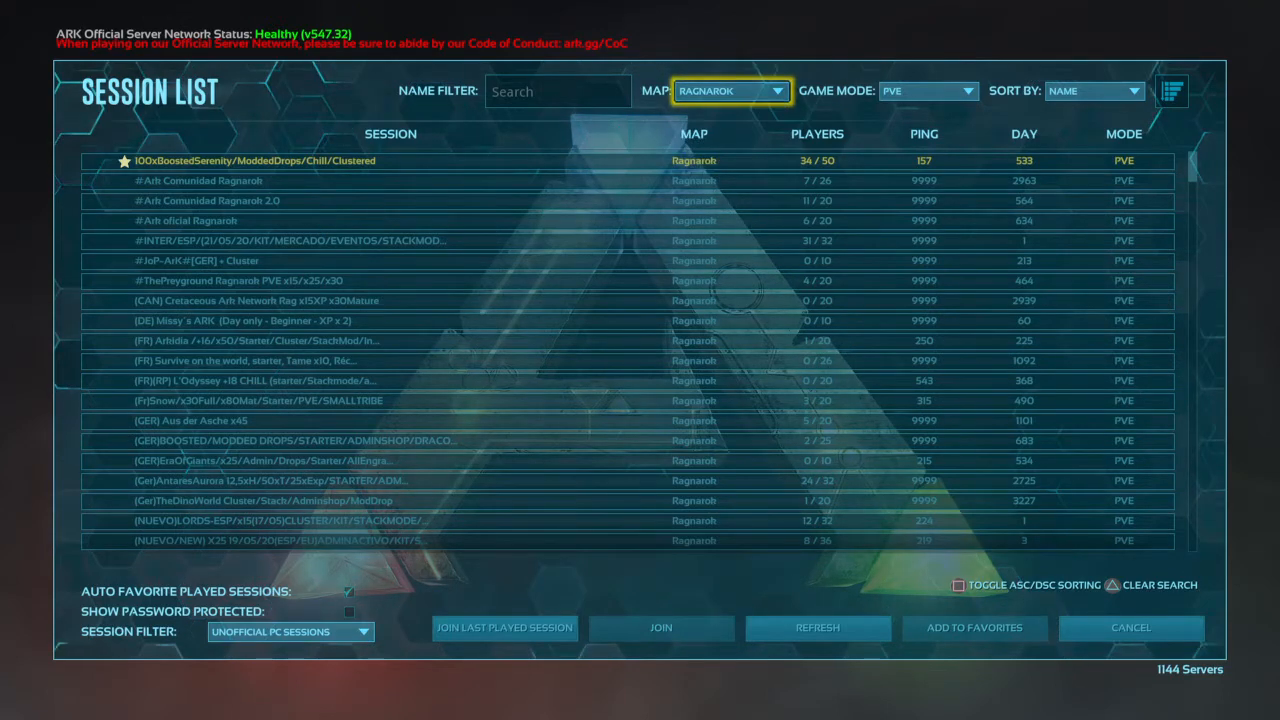
{"action": "left_click", "coordinate": [924, 92]}
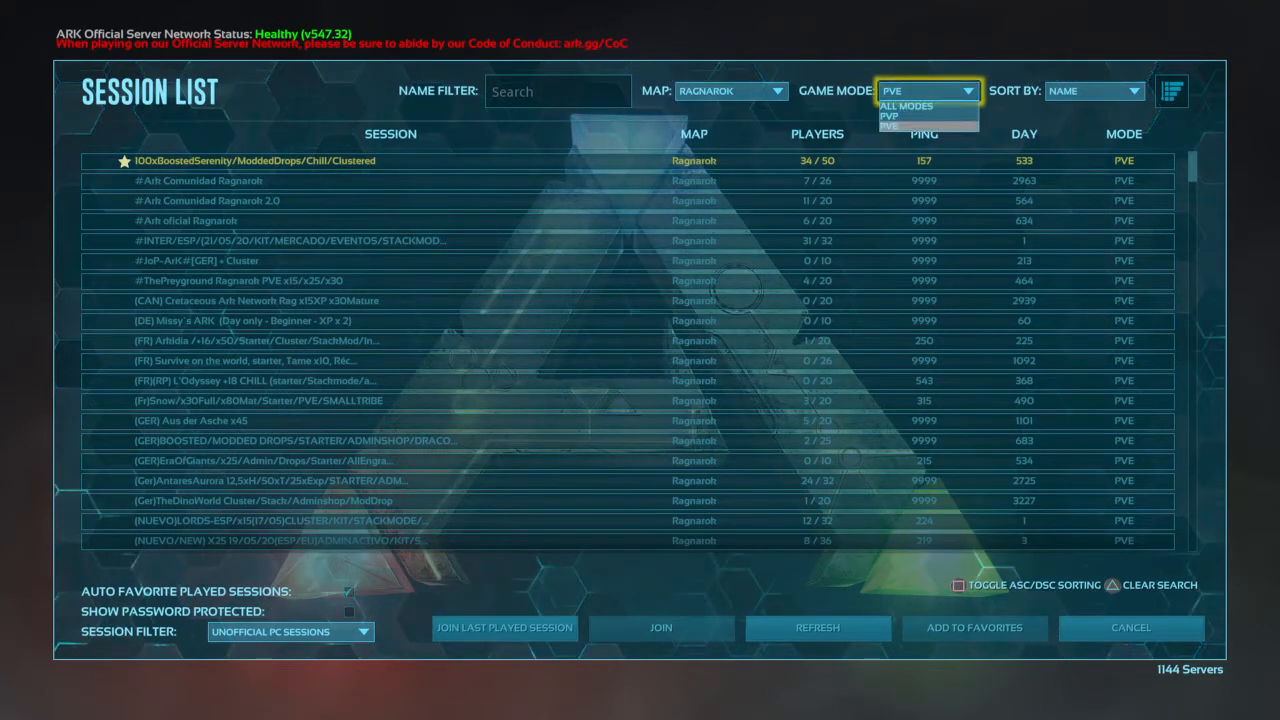
{"action": "left_click", "coordinate": [892, 100]}
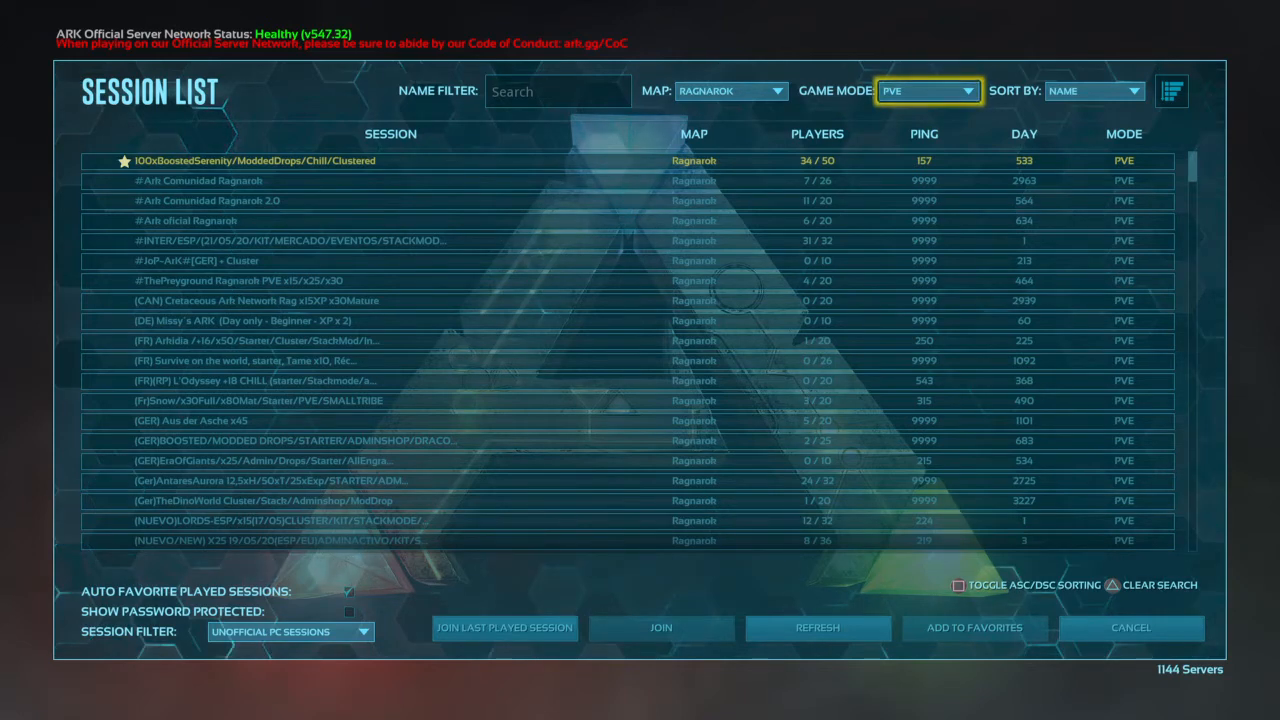
{"action": "left_click", "coordinate": [1090, 92]}
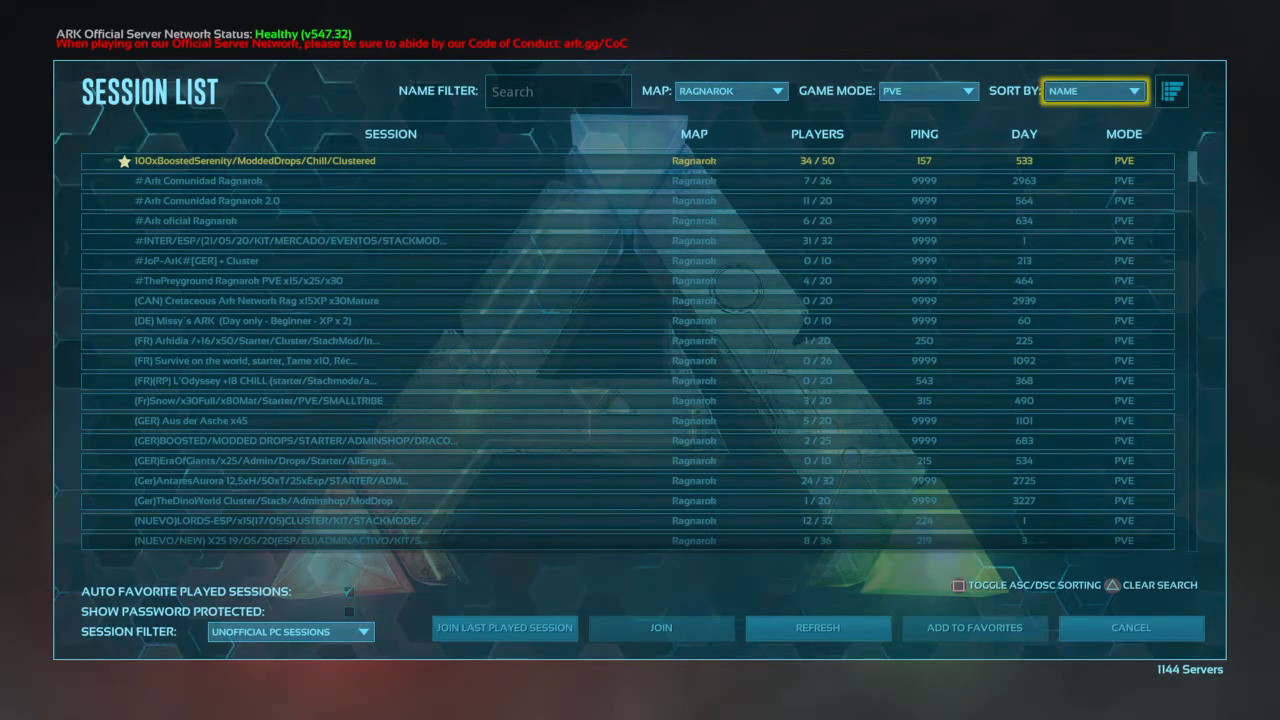
{"action": "left_click", "coordinate": [390, 380]}
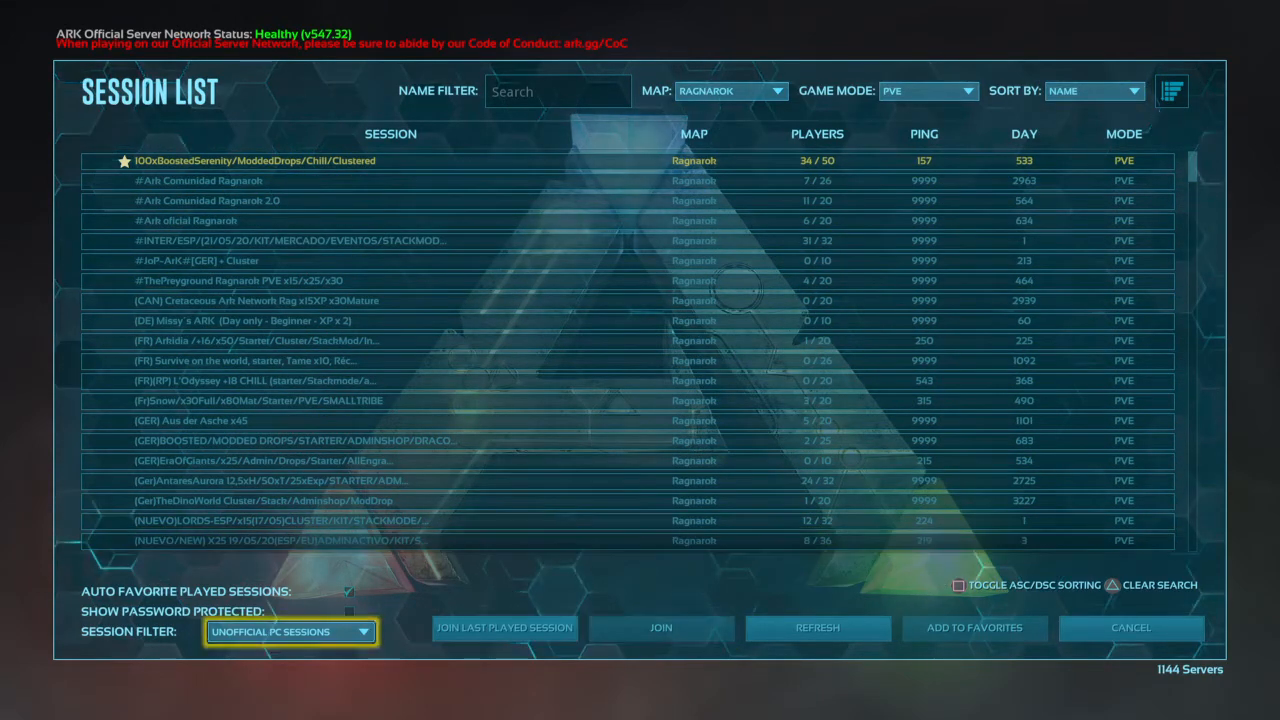
Leave the session list for the Host \ Local setup with Genesis: Part 1 chosen.
{"action": "left_click", "coordinate": [288, 632]}
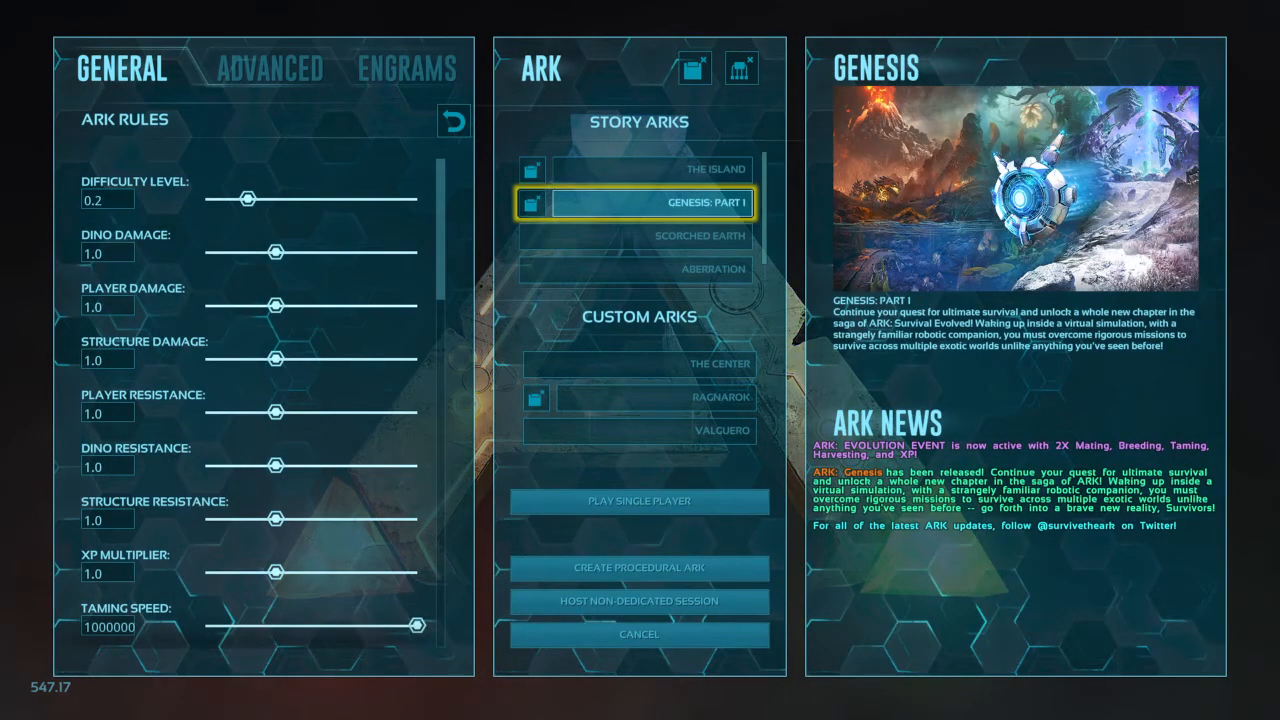
Preview The Island, Genesis: Part 1 and Ragnarok, then cancel back to the main menu.
{"action": "left_click", "coordinate": [684, 168]}
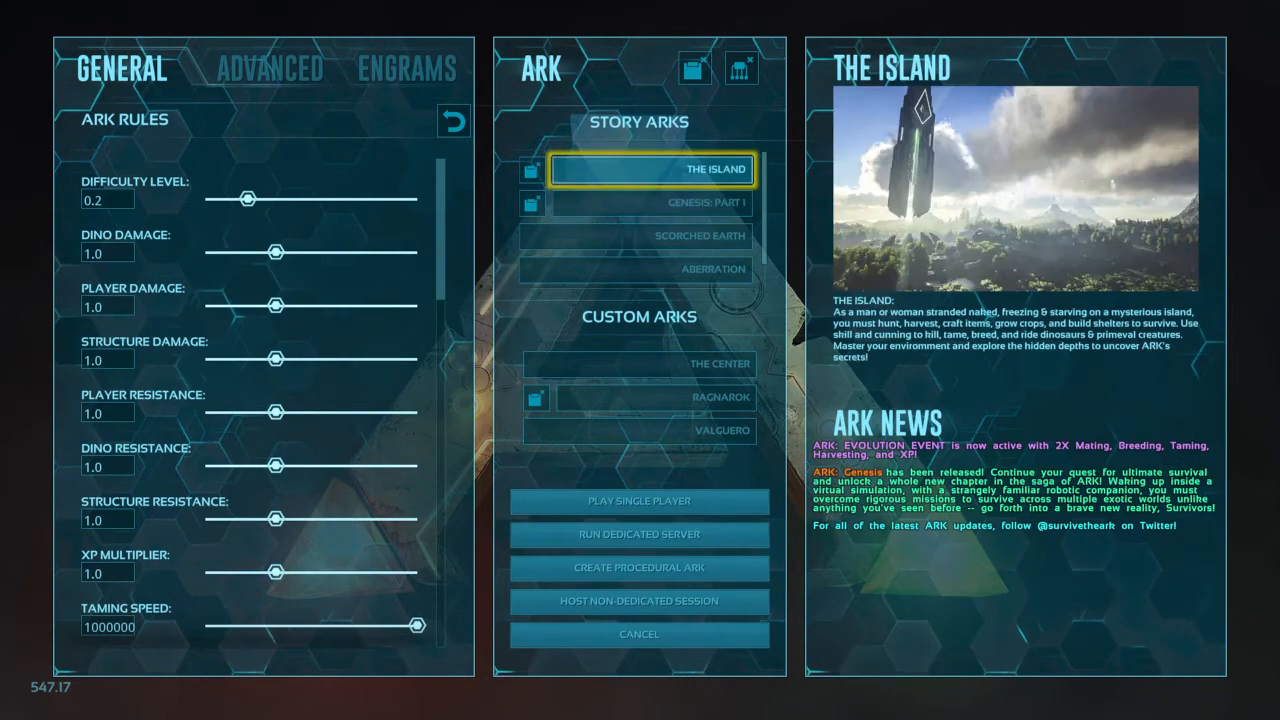
{"action": "left_click", "coordinate": [652, 202]}
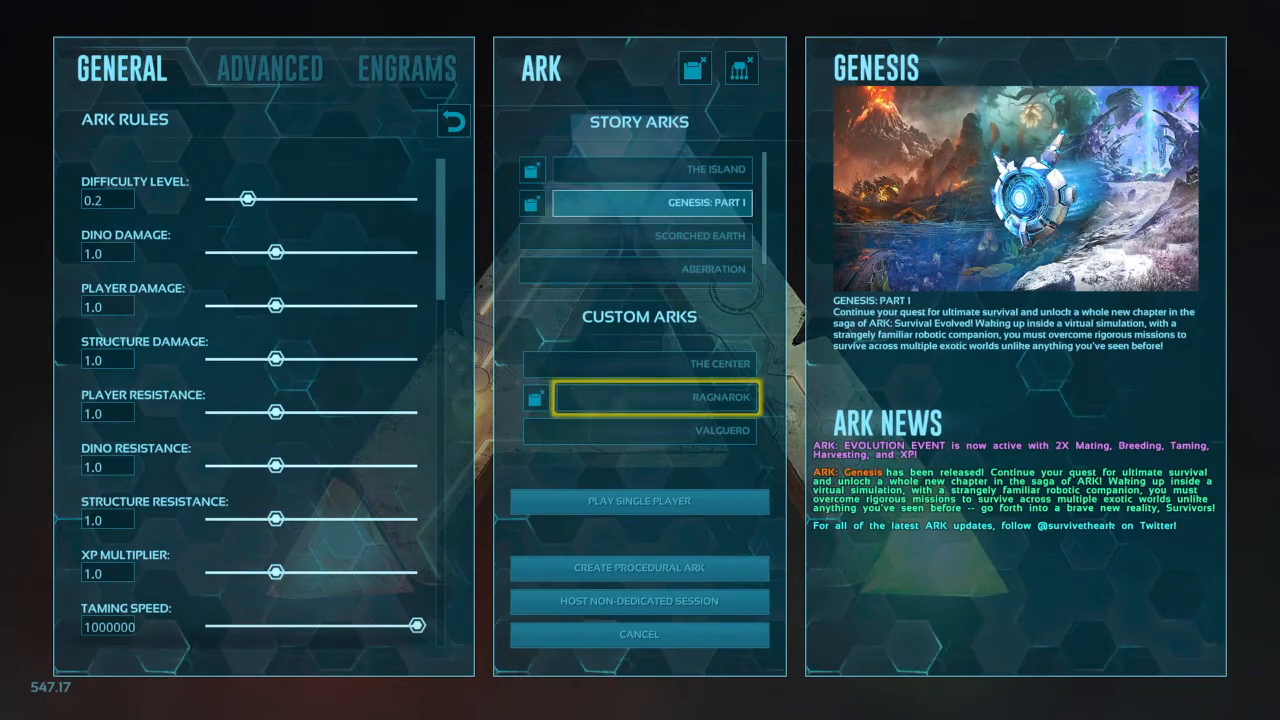
{"action": "left_click", "coordinate": [650, 396]}
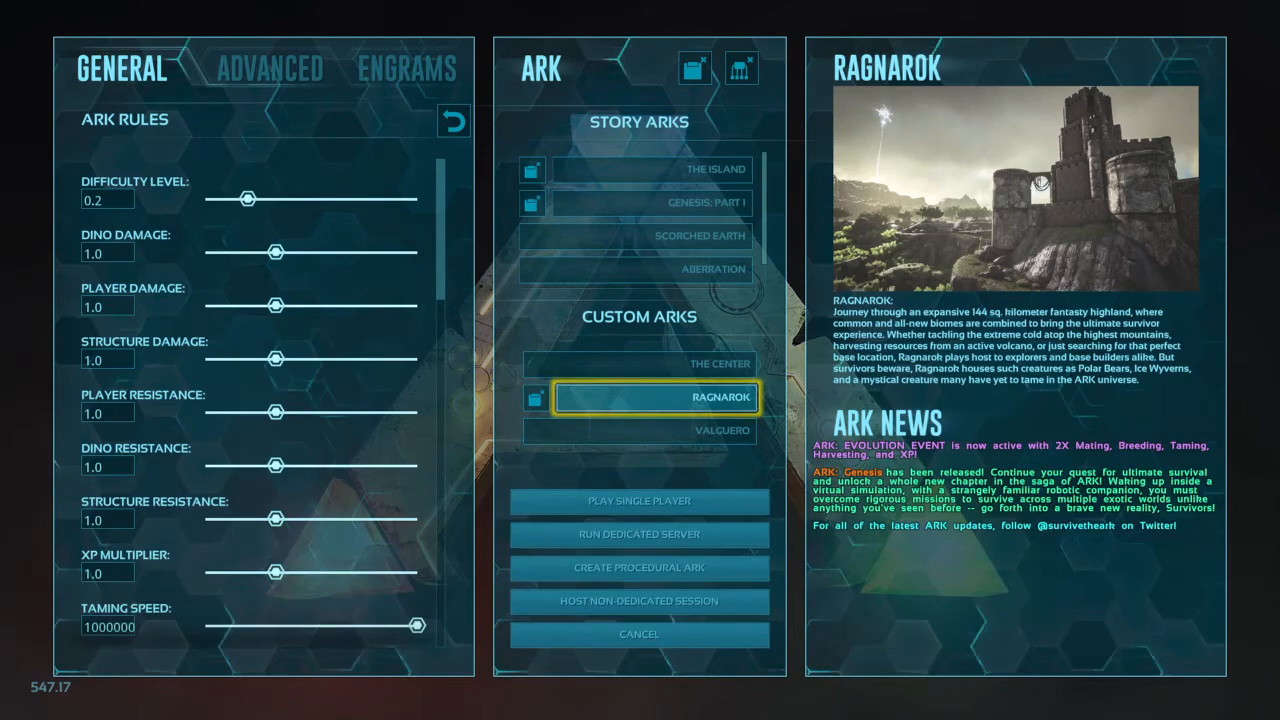
{"action": "left_click", "coordinate": [638, 634]}
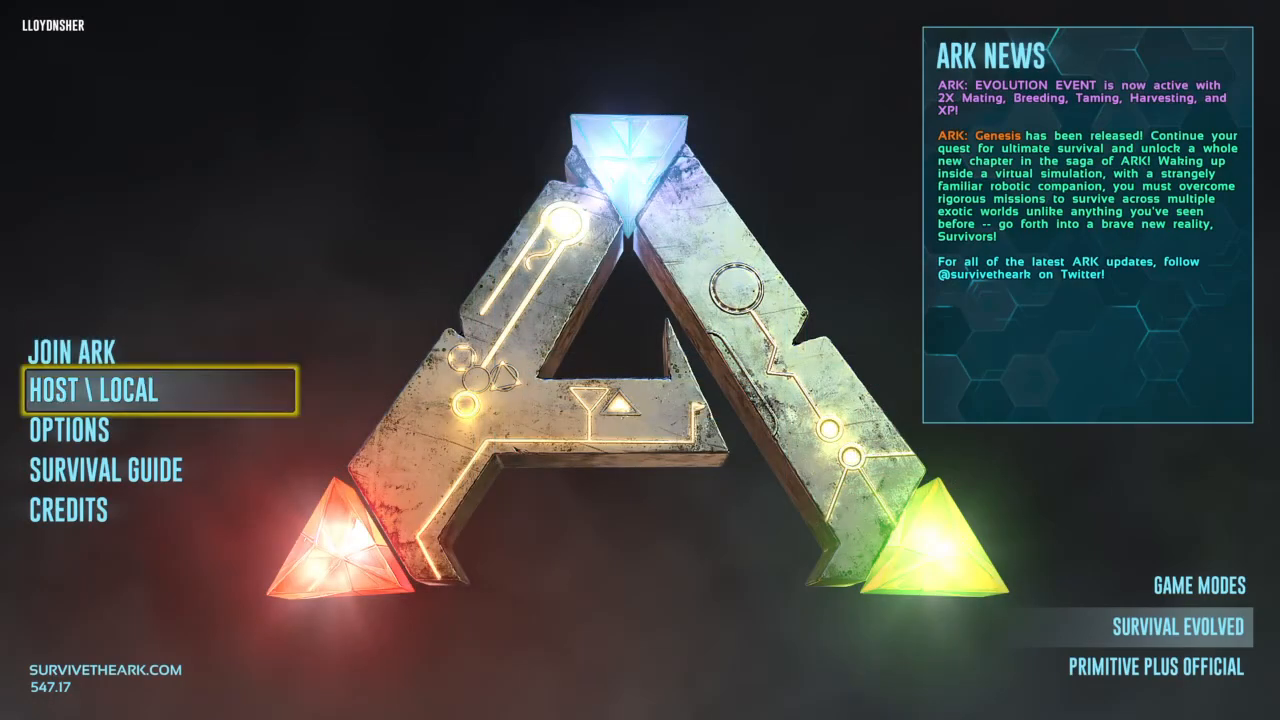
Enter Options and browse the audio, graphics, camera and gameplay settings.
{"action": "left_click", "coordinate": [66, 432]}
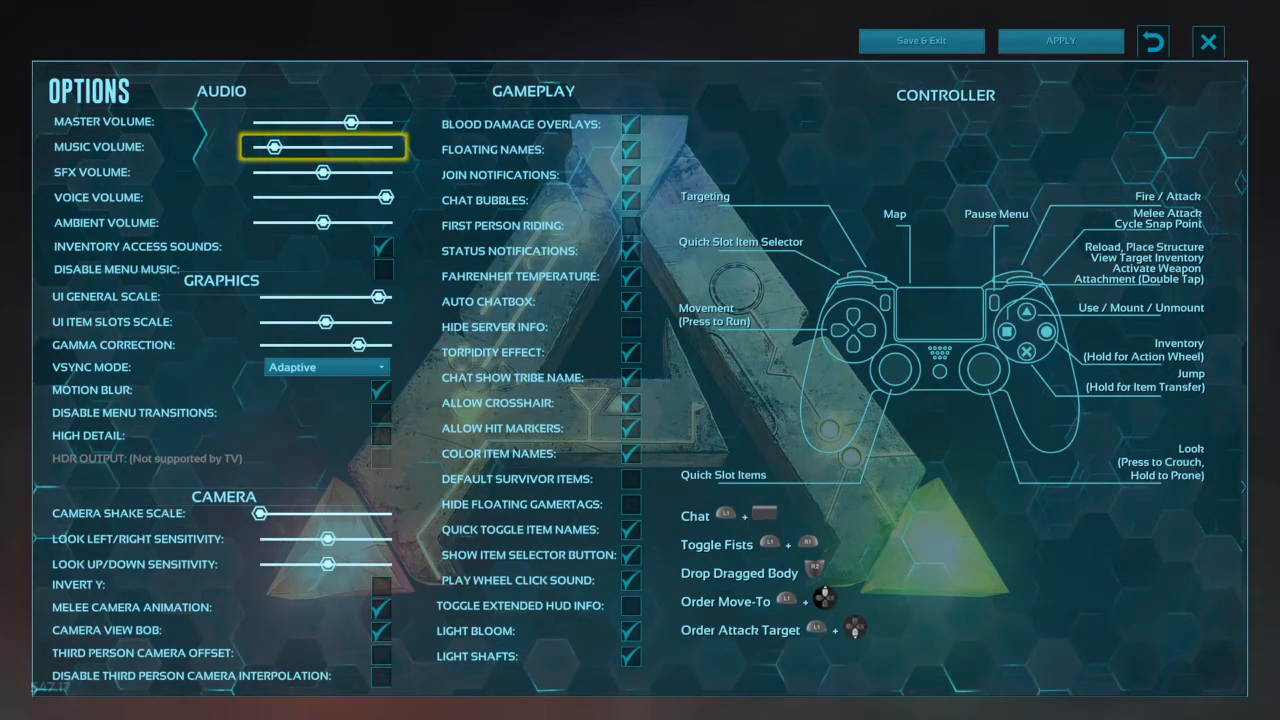
{"action": "left_click", "coordinate": [324, 322]}
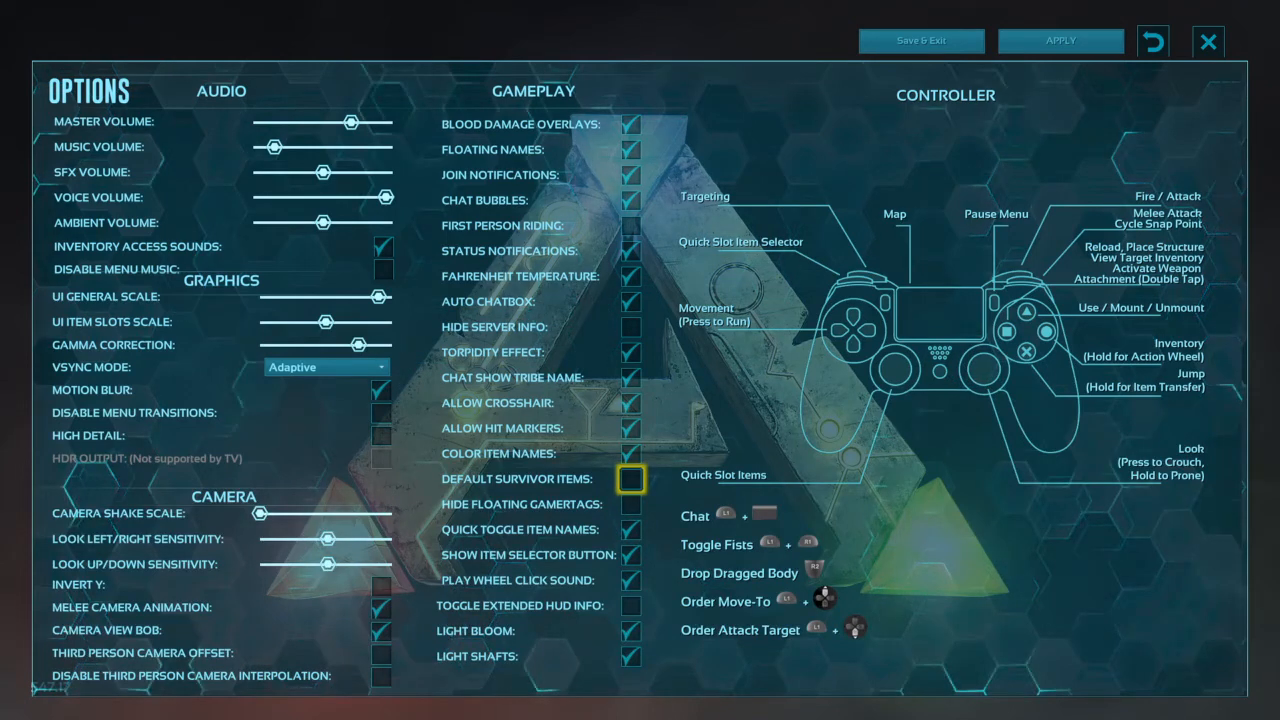
Toggle Default Survivor Items on and back off, then Save & Exit to the main menu.
{"action": "left_click", "coordinate": [628, 480]}
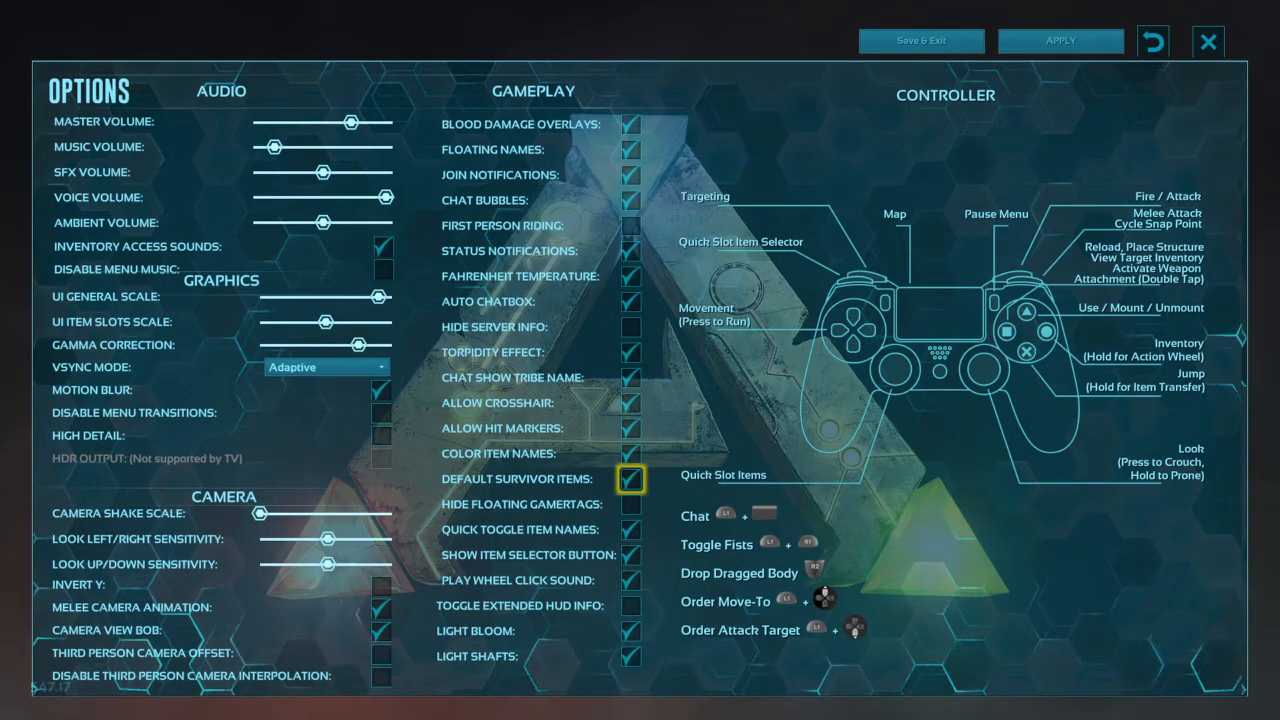
{"action": "left_click", "coordinate": [628, 478]}
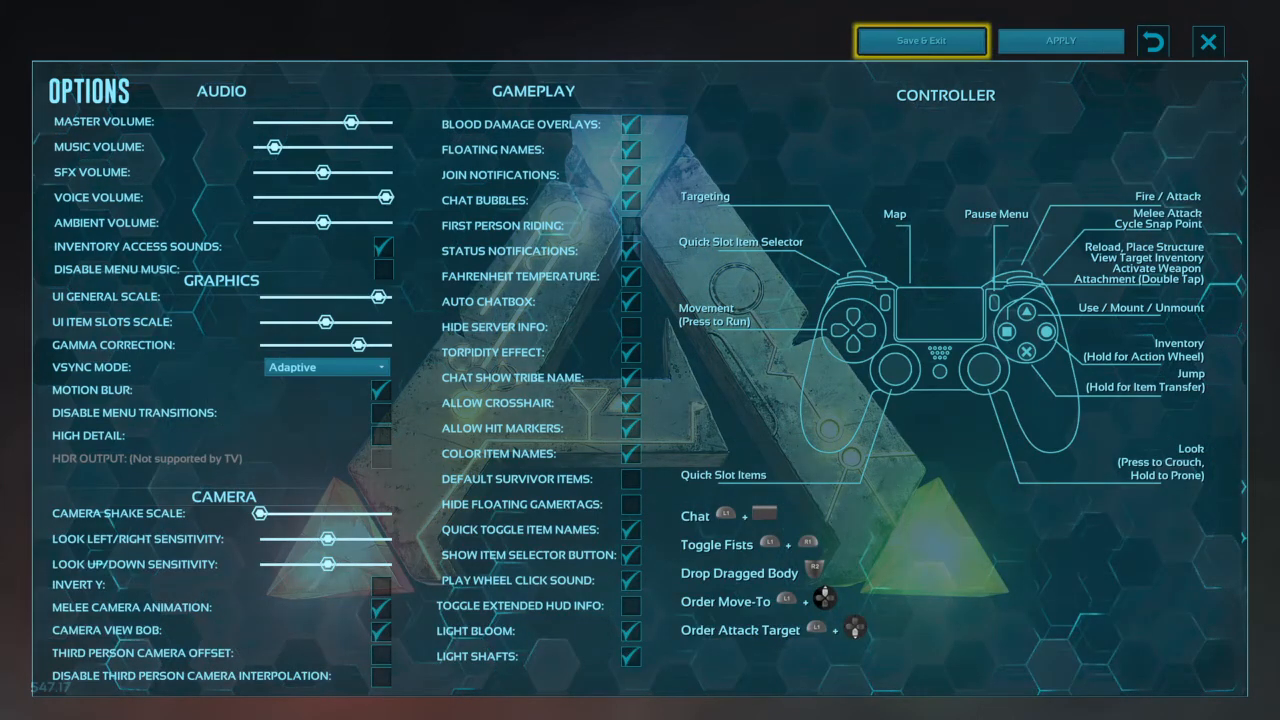
{"action": "left_click", "coordinate": [920, 40]}
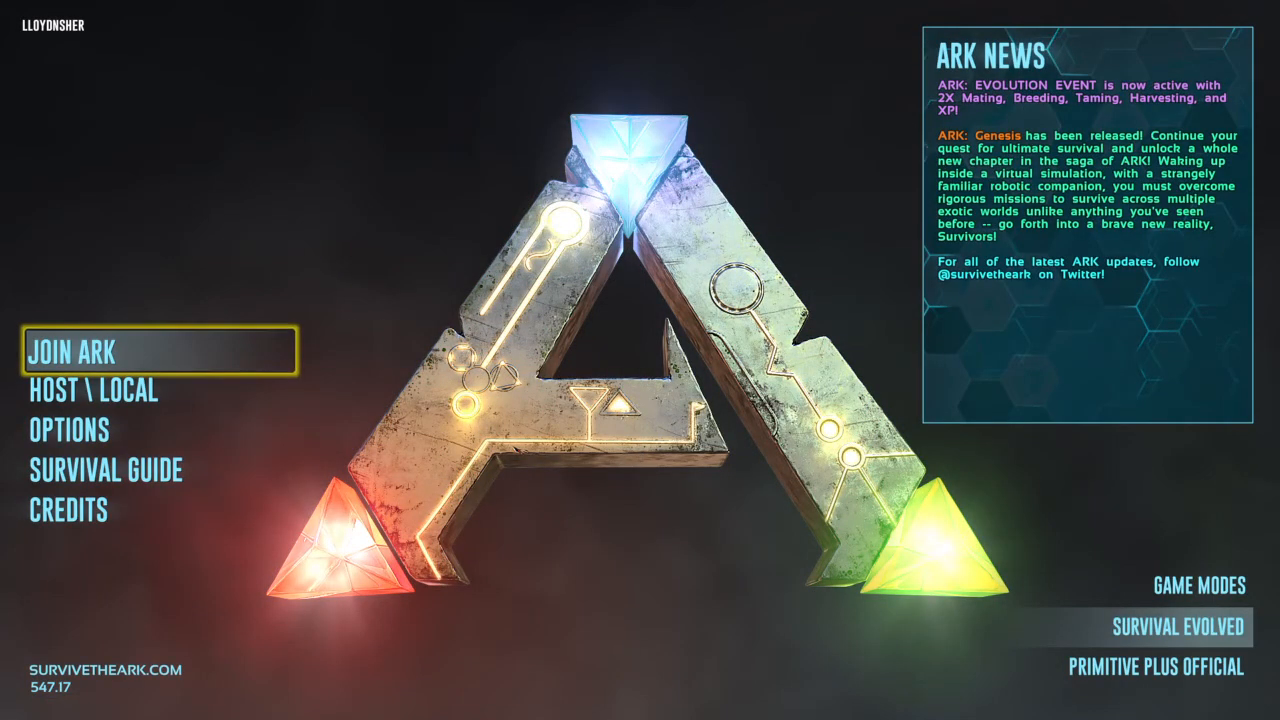
{"action": "mouse_move", "coordinate": [104, 470]}
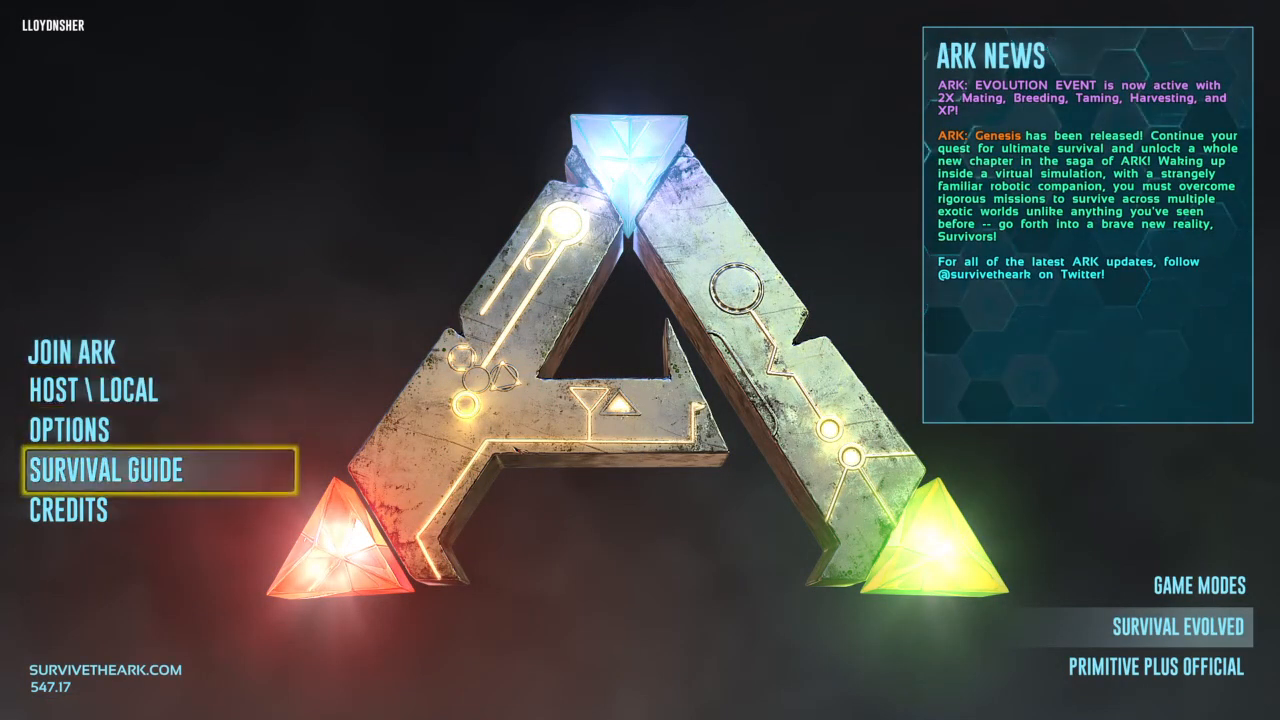
{"action": "left_click", "coordinate": [106, 470]}
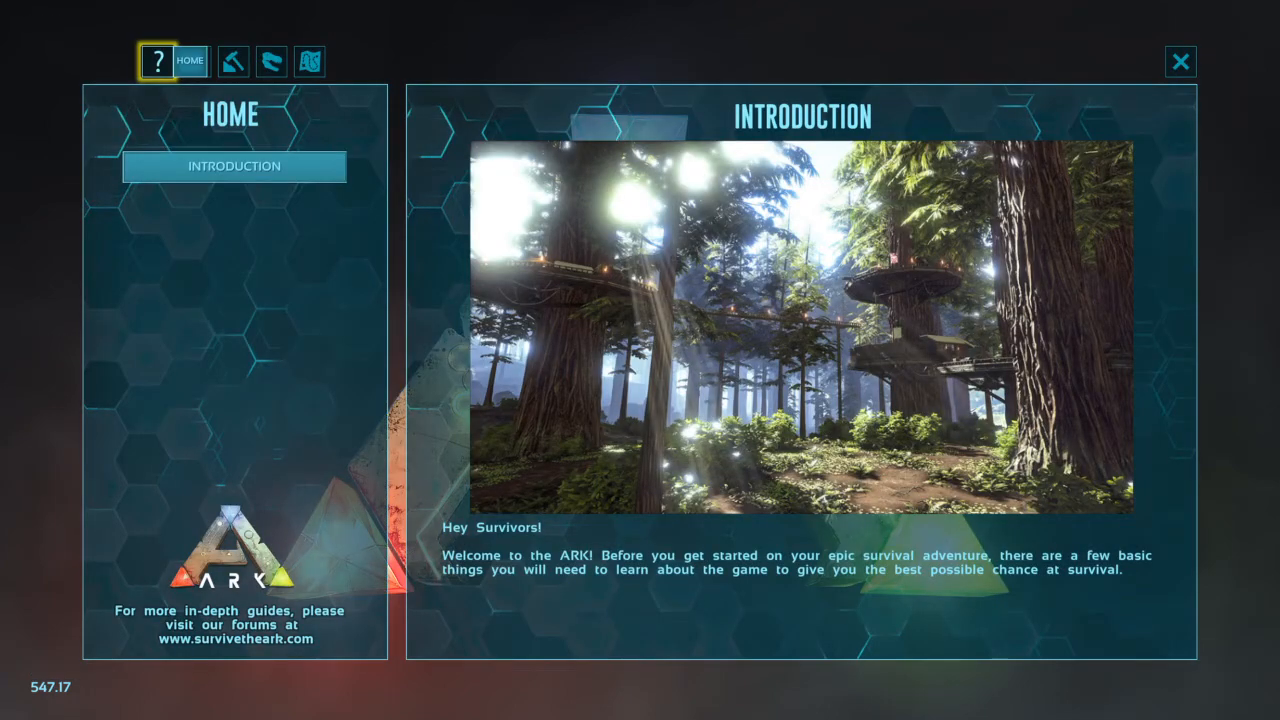
{"action": "left_click", "coordinate": [196, 60]}
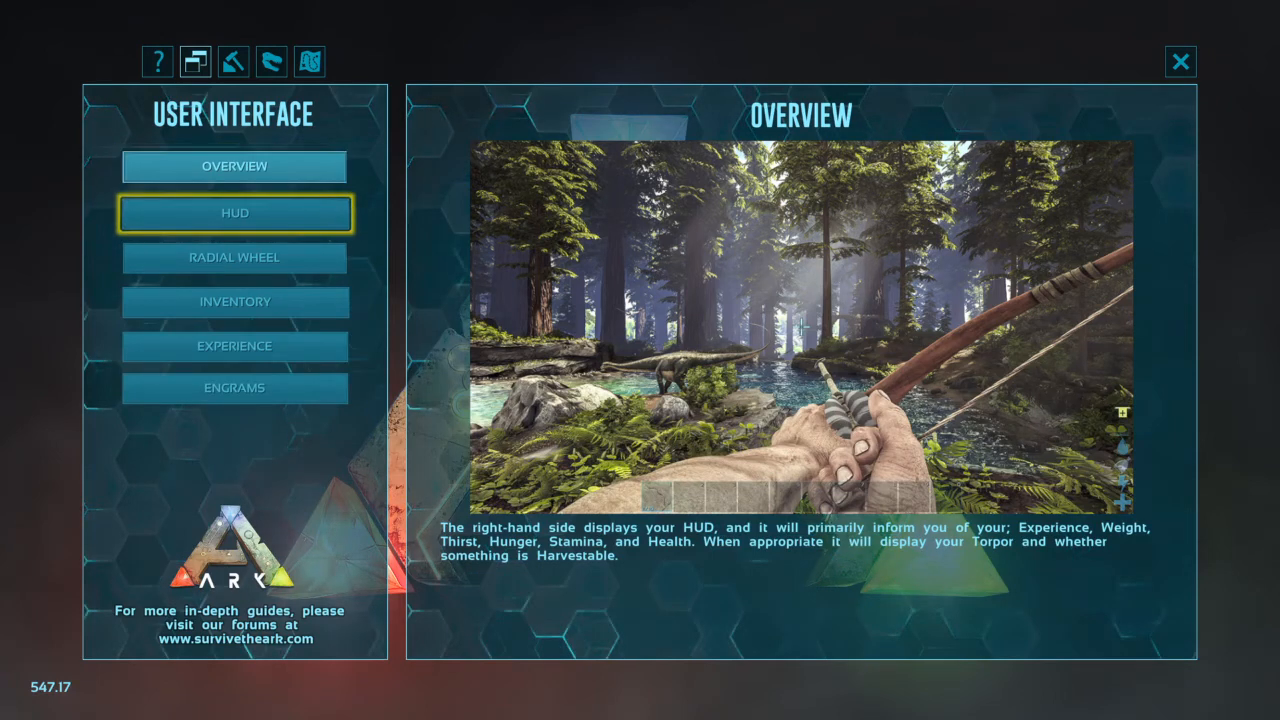
{"action": "left_click", "coordinate": [234, 256]}
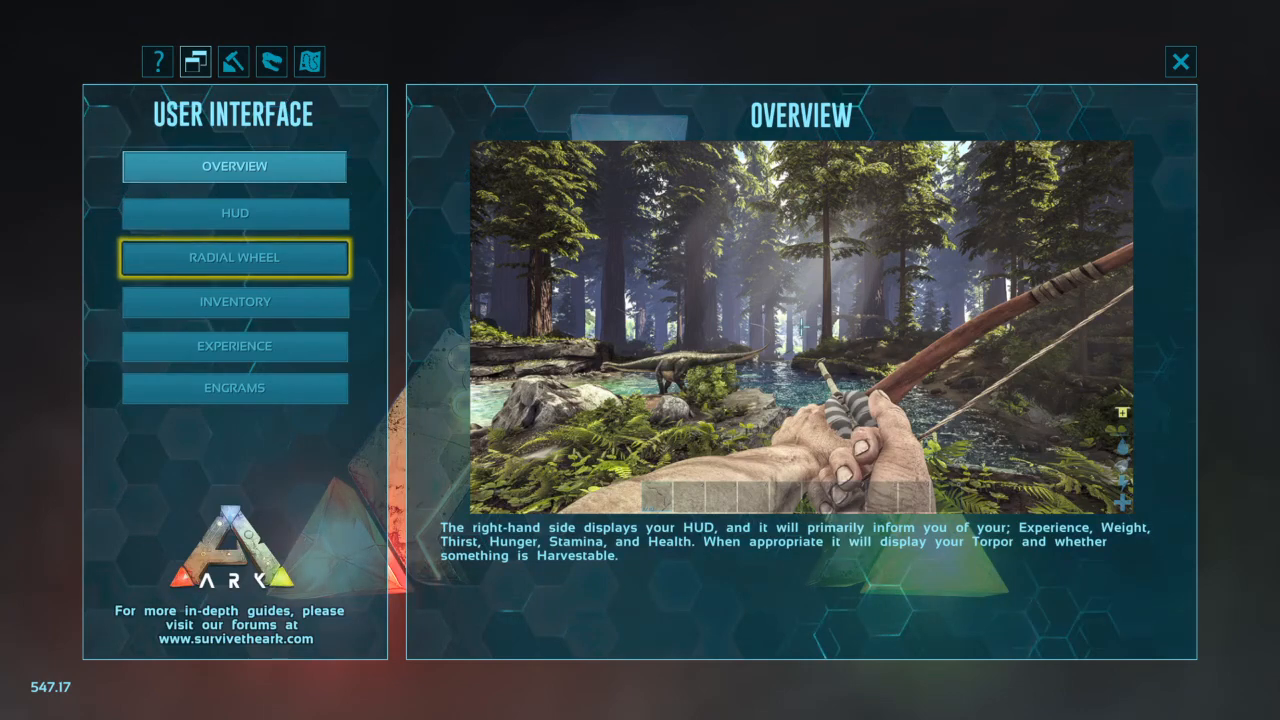
{"action": "left_click", "coordinate": [1180, 60]}
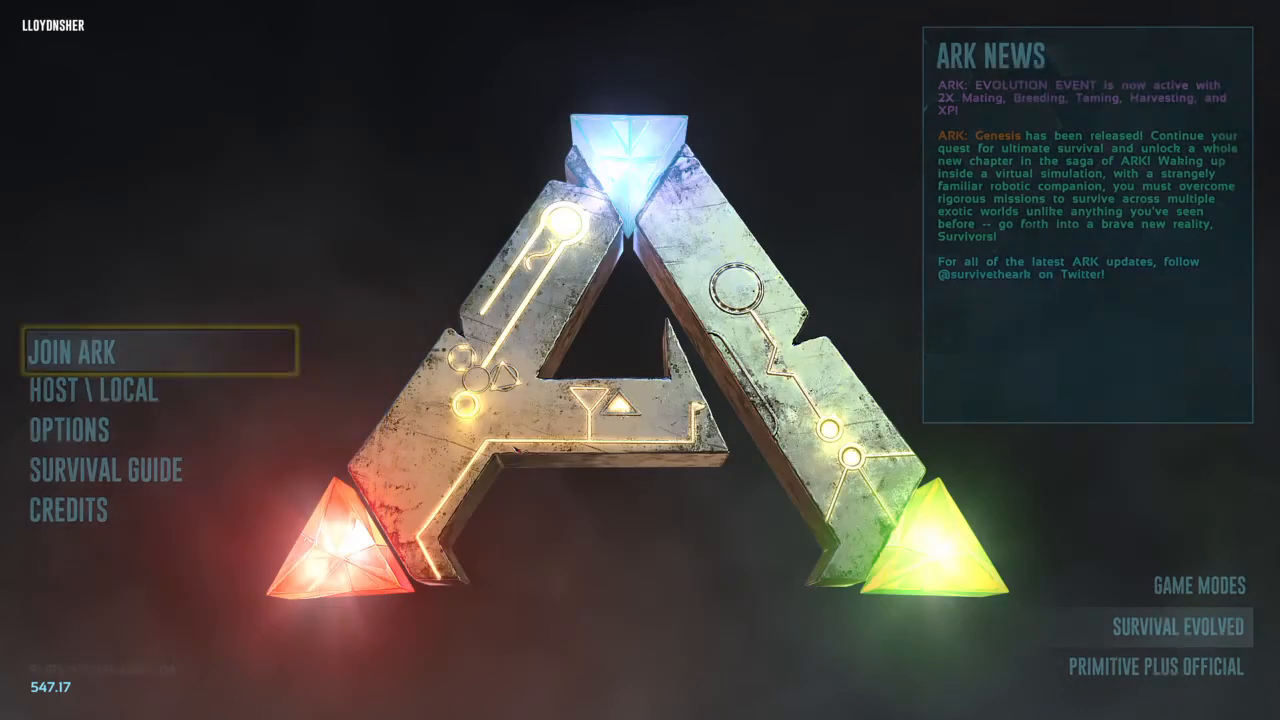
{"action": "mouse_move", "coordinate": [68, 510]}
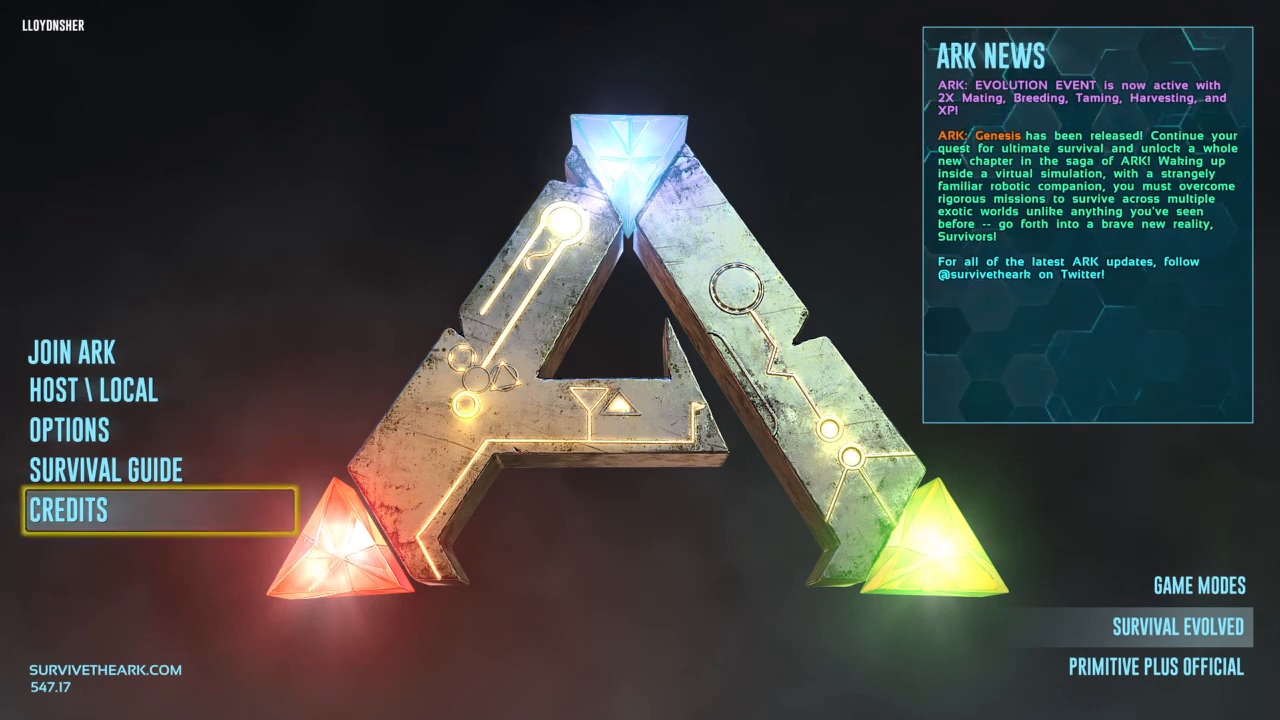
{"action": "mouse_move", "coordinate": [1176, 628]}
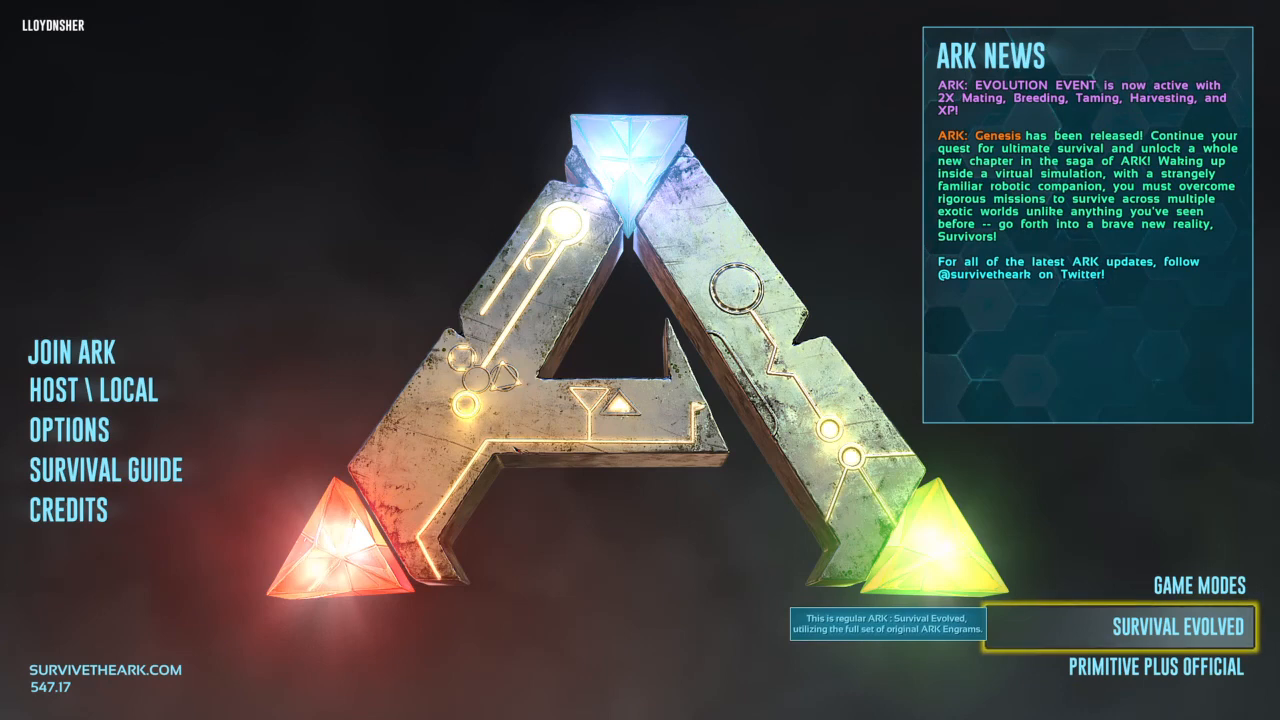
{"action": "mouse_move", "coordinate": [104, 470]}
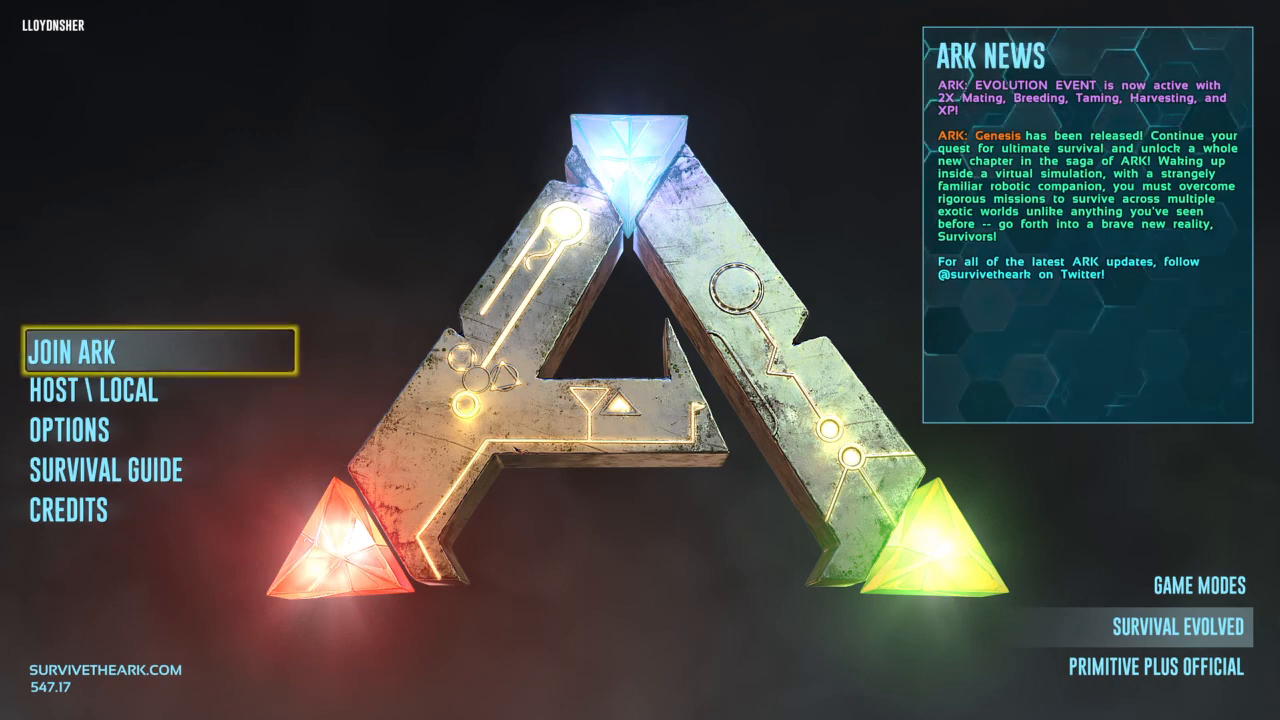
Join ARK again so the session list searches for Ragnarok PvE sessions.
{"action": "left_click", "coordinate": [72, 352]}
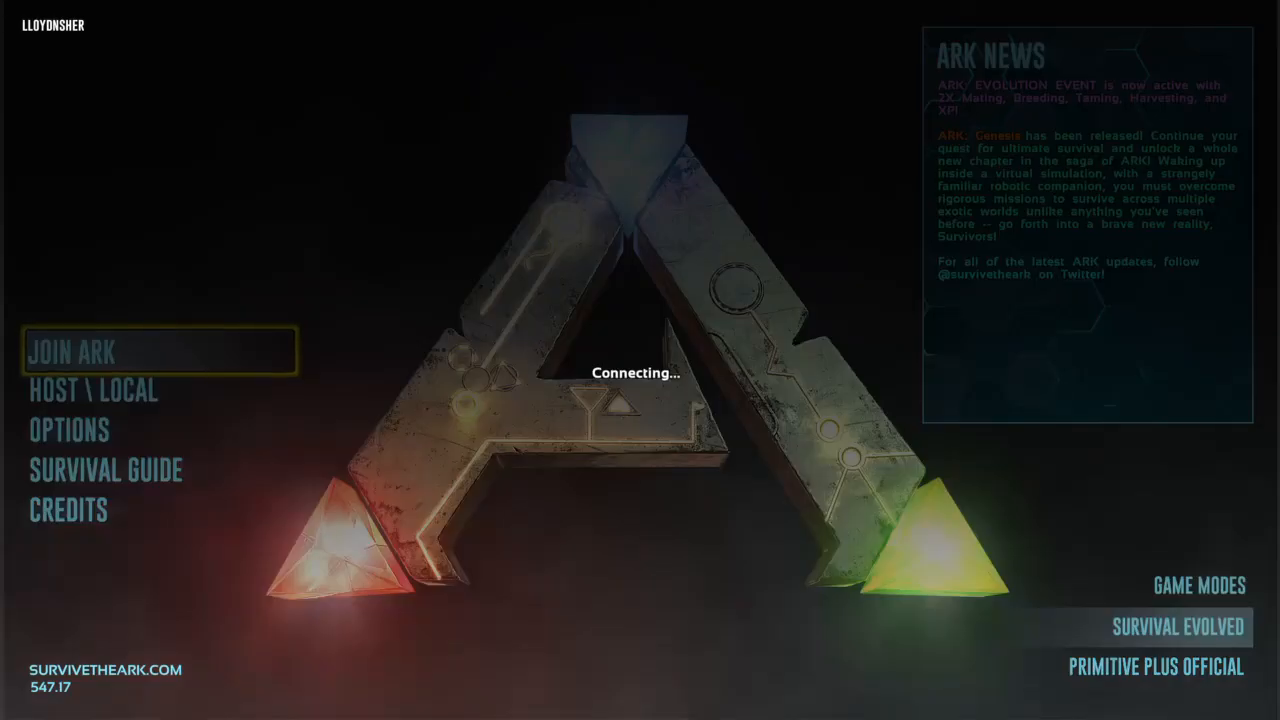
{"action": "left_click", "coordinate": [72, 352]}
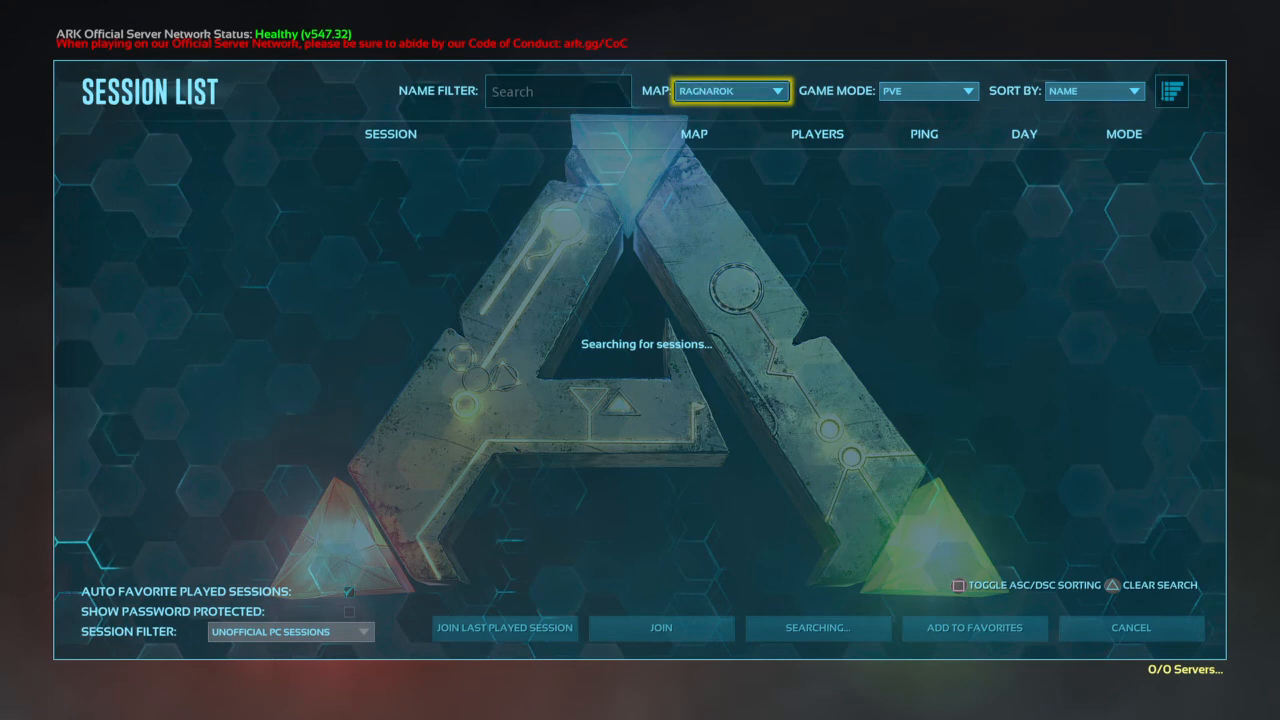